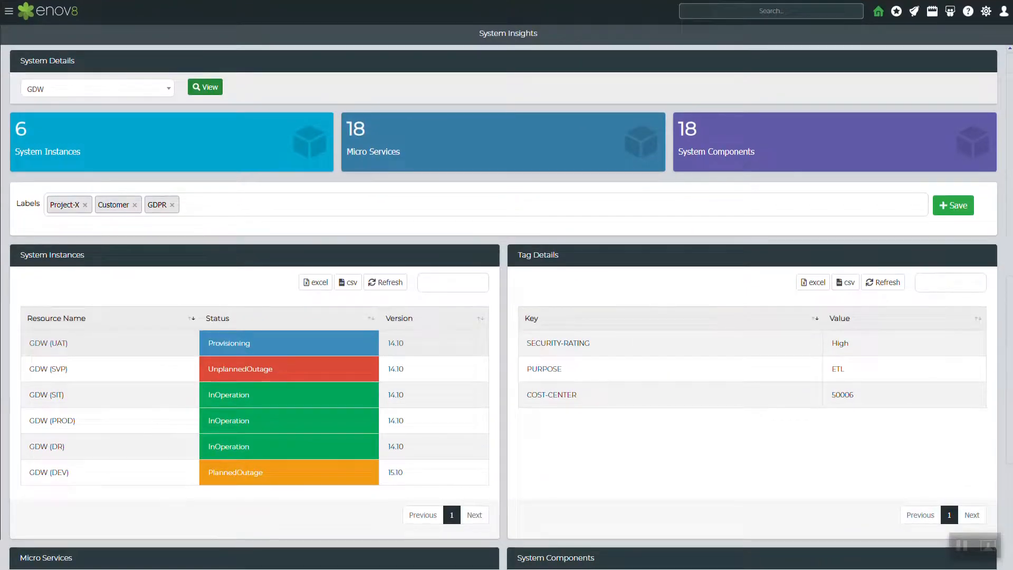
# Scroll to the April 2022 environment events in the Event Calendar month view.
pyautogui.scroll(-3)
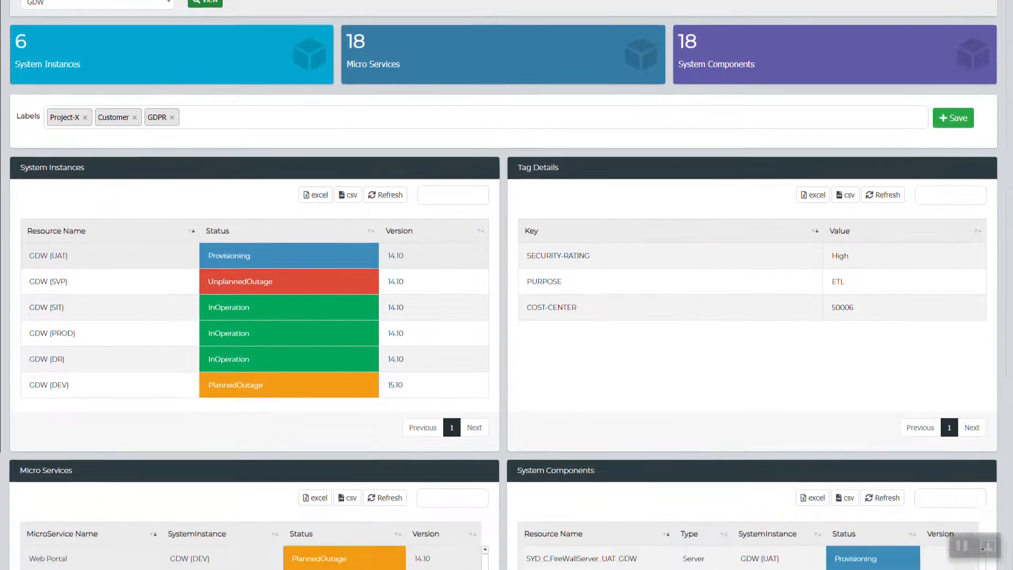
pyautogui.scroll(-3)
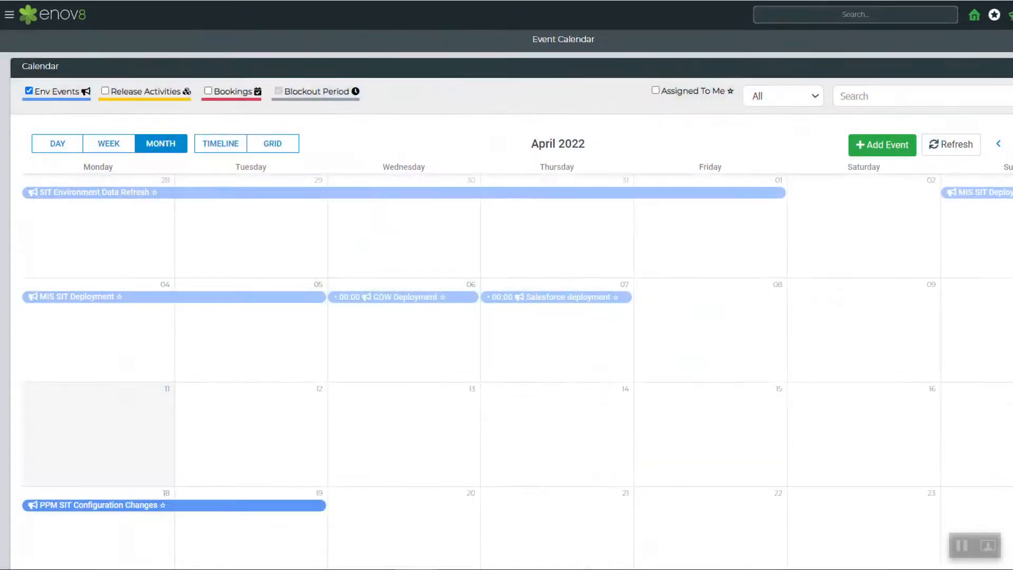
# Go to DevOps Management Home to show the investment and reliability charts.
pyautogui.click(105, 90)
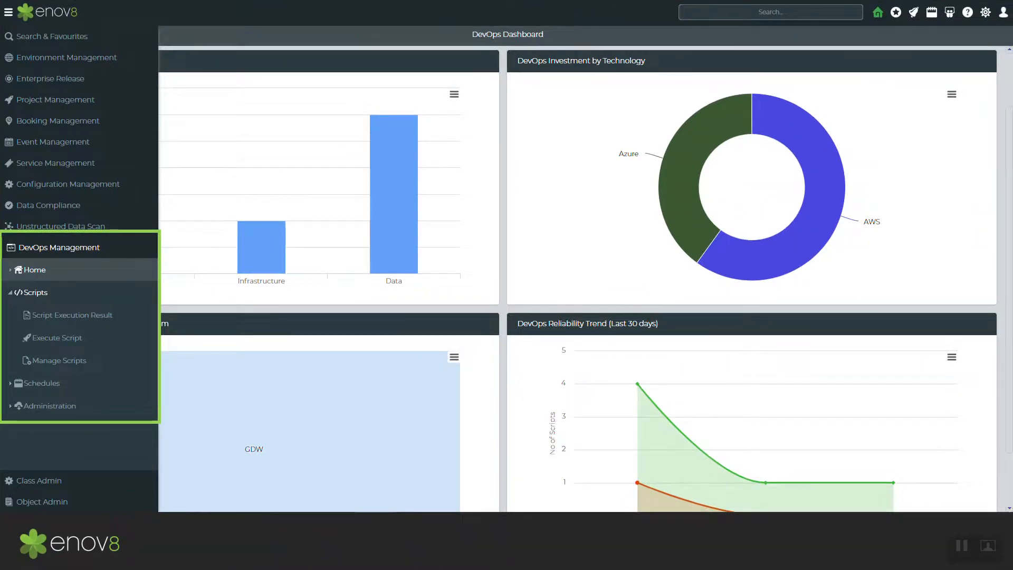
# Move through script execution and IT Proliferation to the Workitem Insights charts.
pyautogui.click(55, 337)
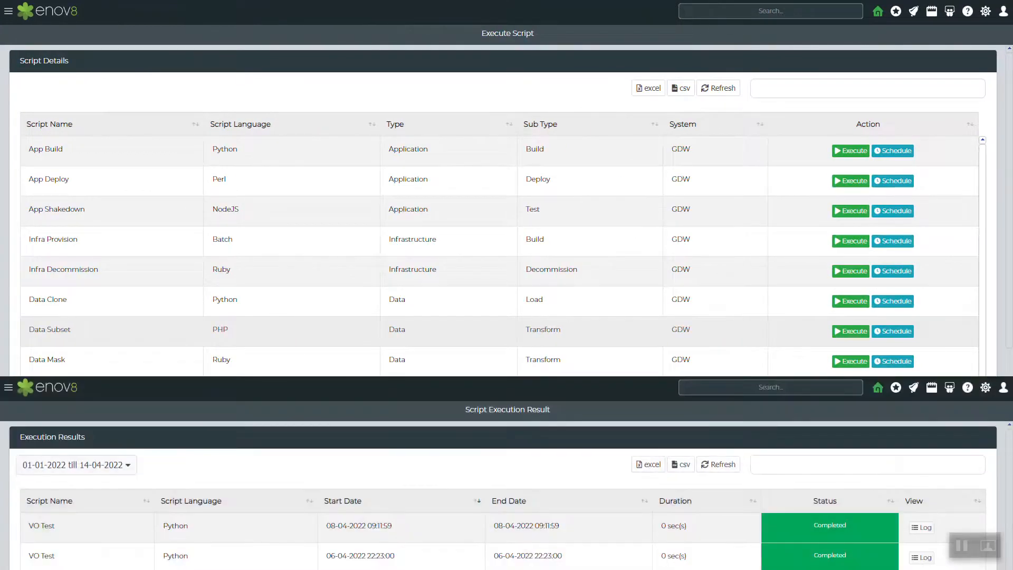
pyautogui.click(52, 228)
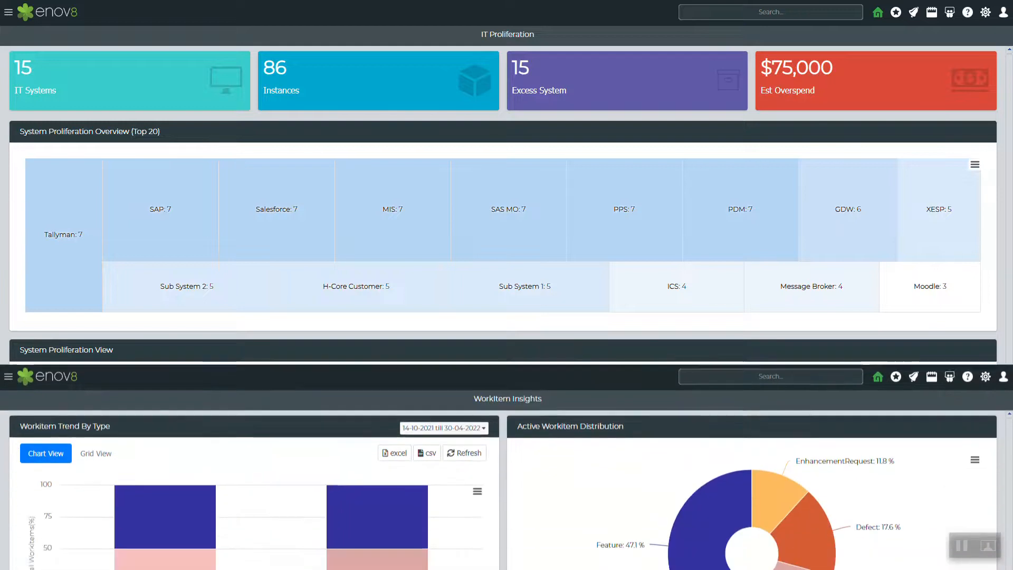
pyautogui.scroll(-3)
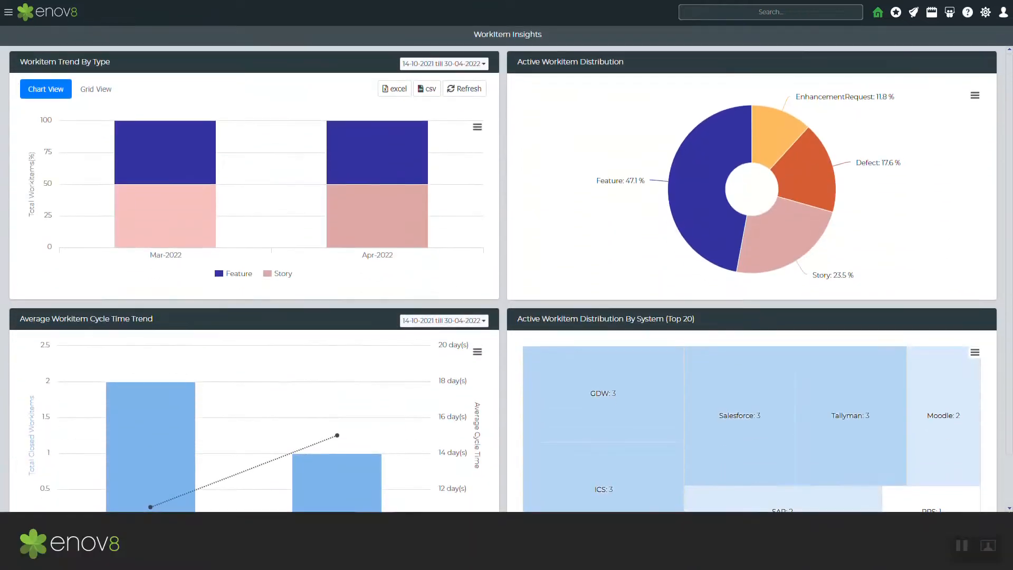